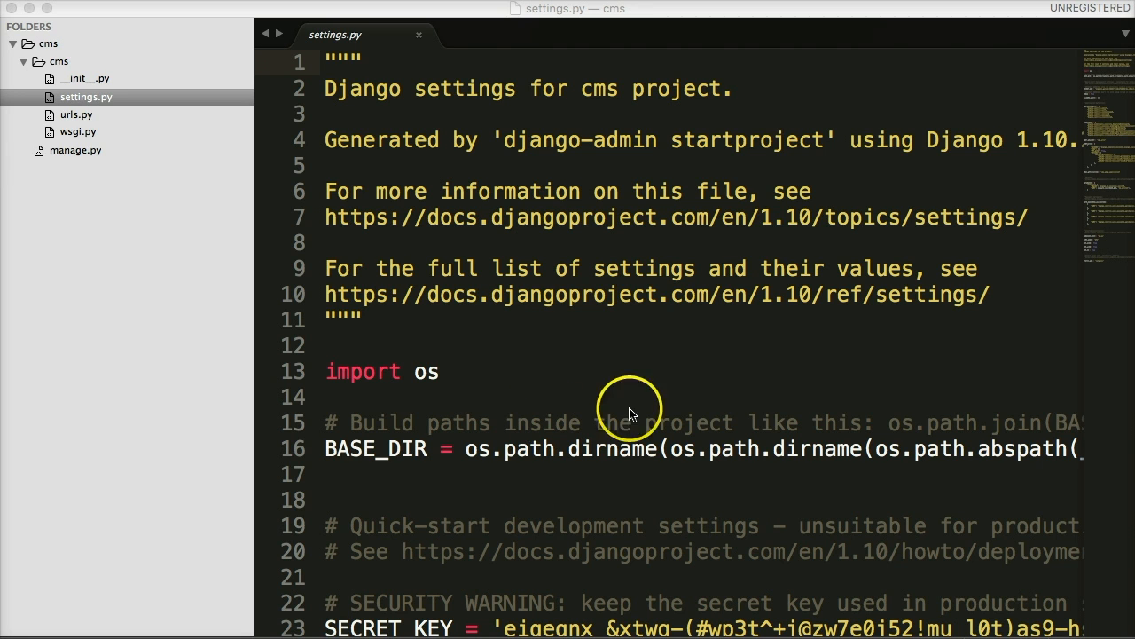
- Scroll settings.py down to the DATABASES block using the SQLite backend
{"action": "scroll", "scroll_direction": "down", "scroll_amount": 3}
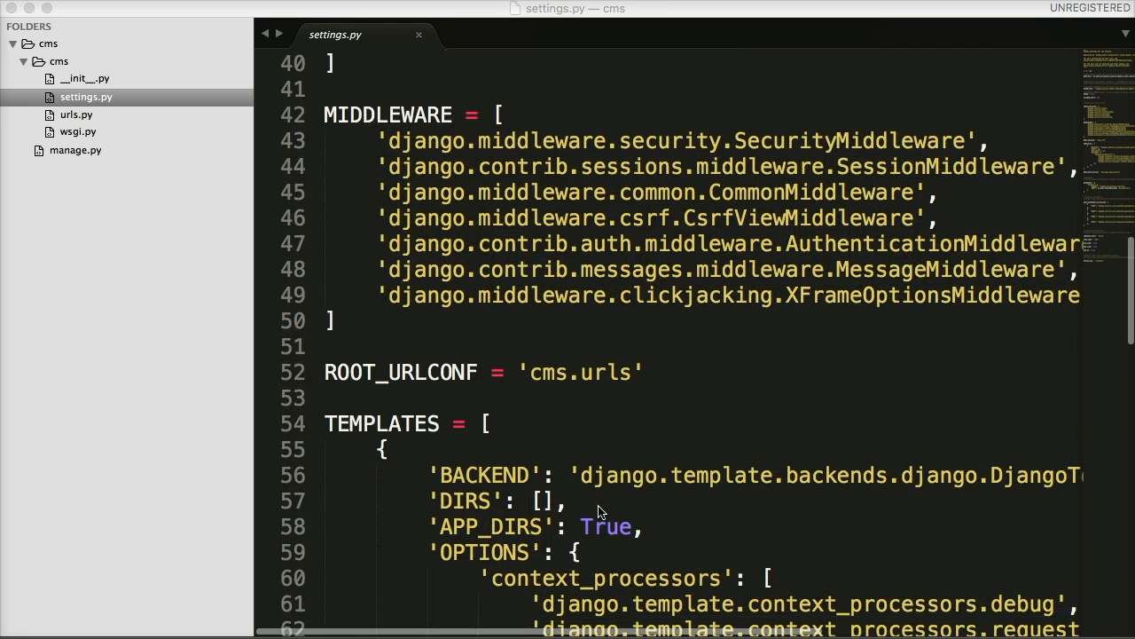
{"action": "scroll", "scroll_direction": "down", "scroll_amount": 3}
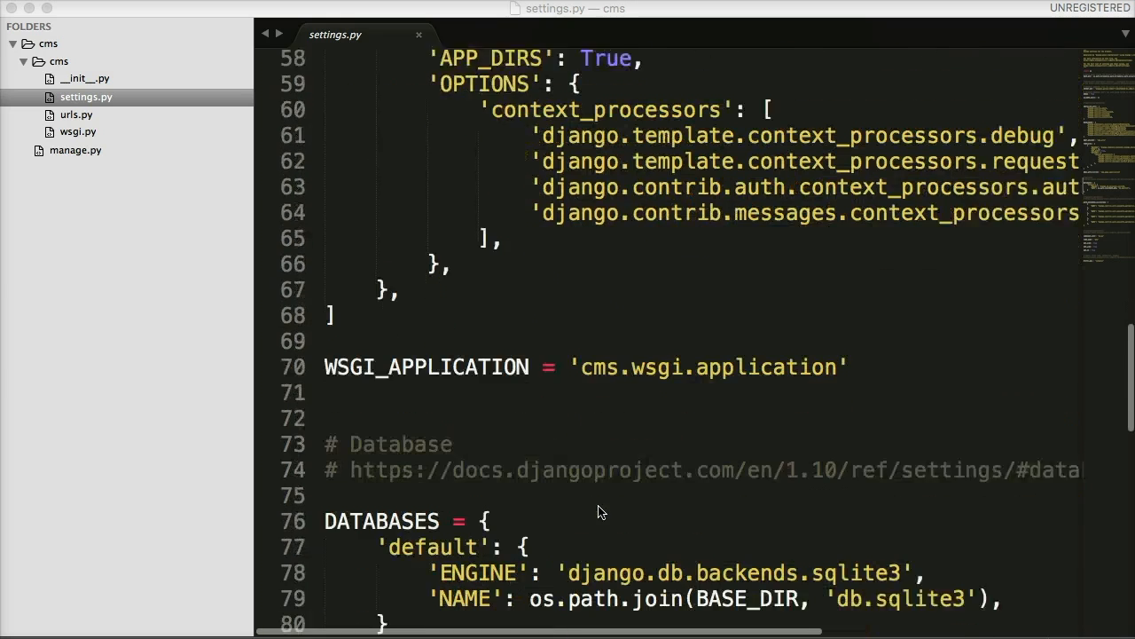
{"action": "scroll", "scroll_direction": "down", "scroll_amount": 3}
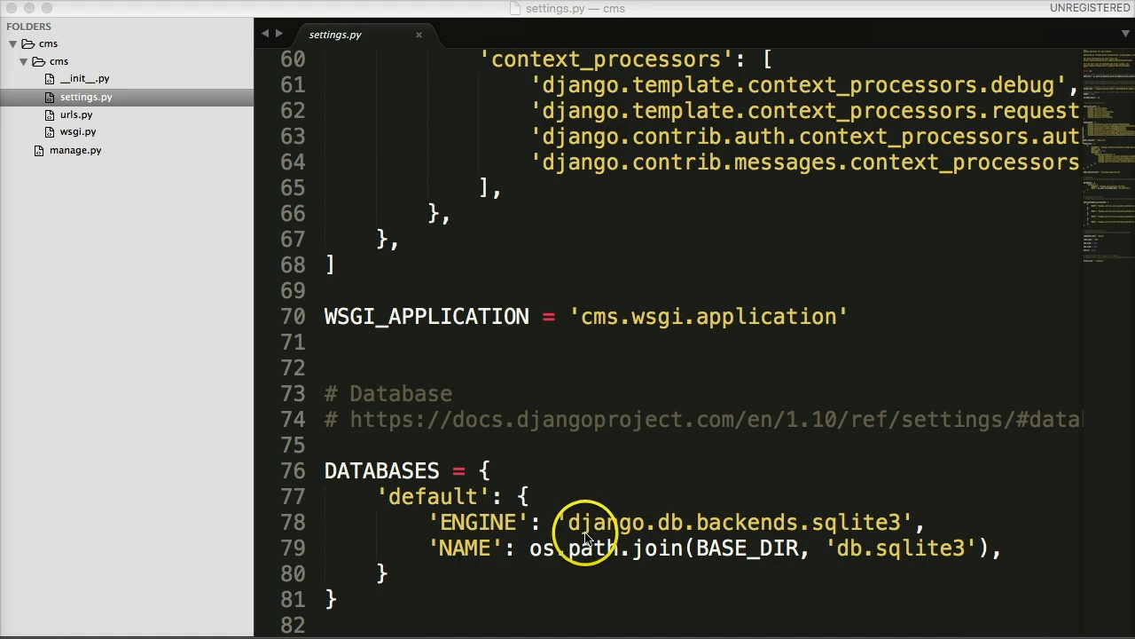
{"action": "mouse_move", "coordinate": [470, 548]}
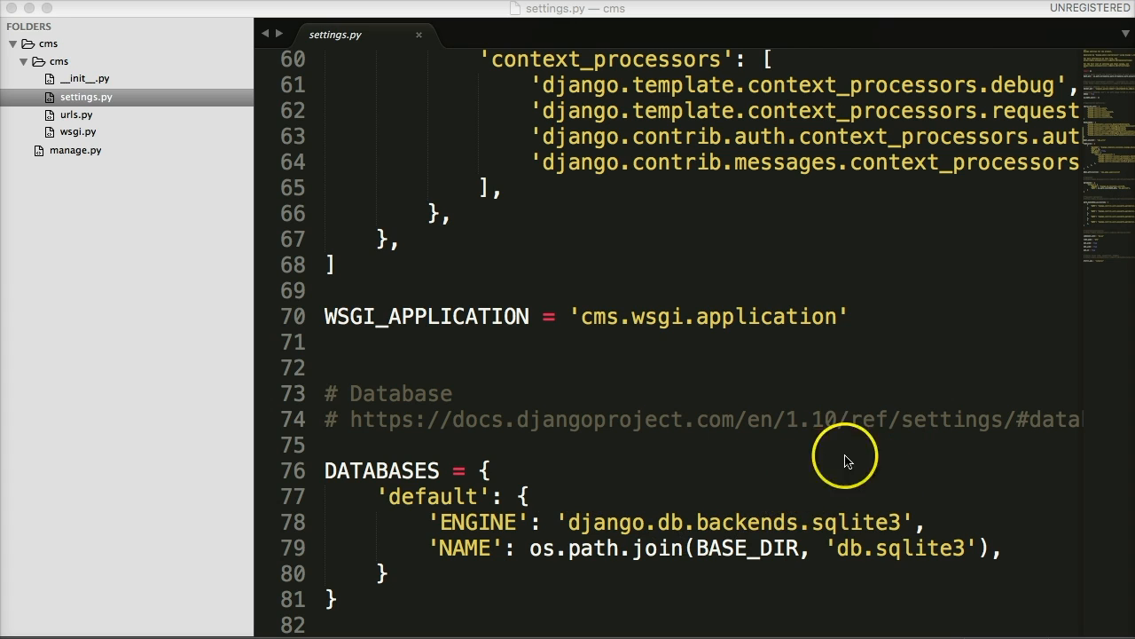
{"action": "mouse_move", "coordinate": [954, 541]}
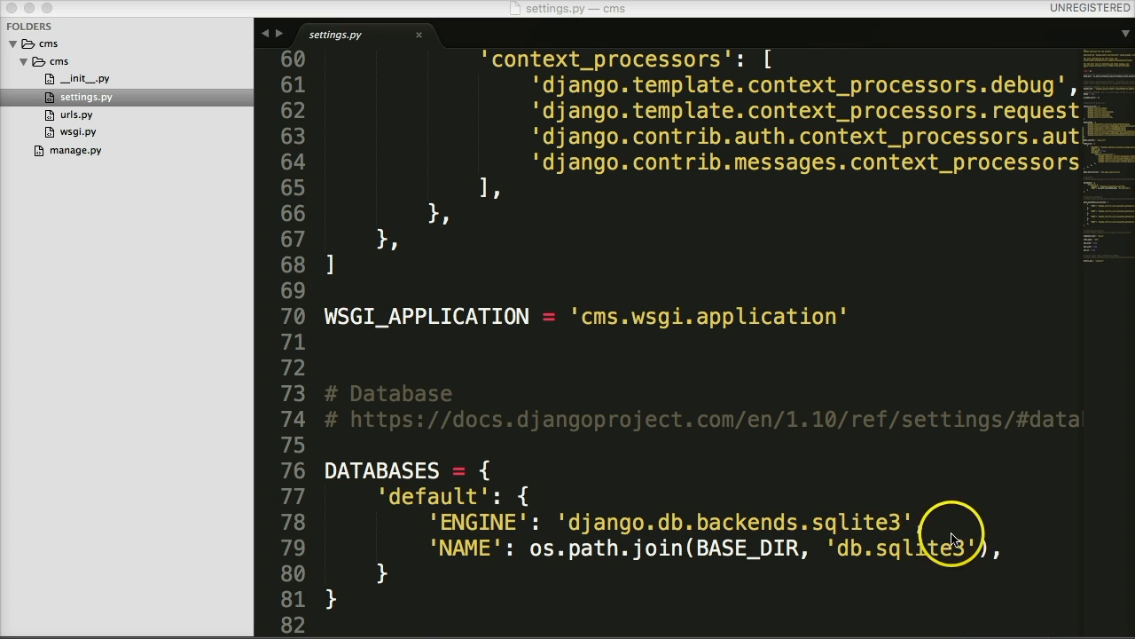
{"action": "mouse_move", "coordinate": [628, 444]}
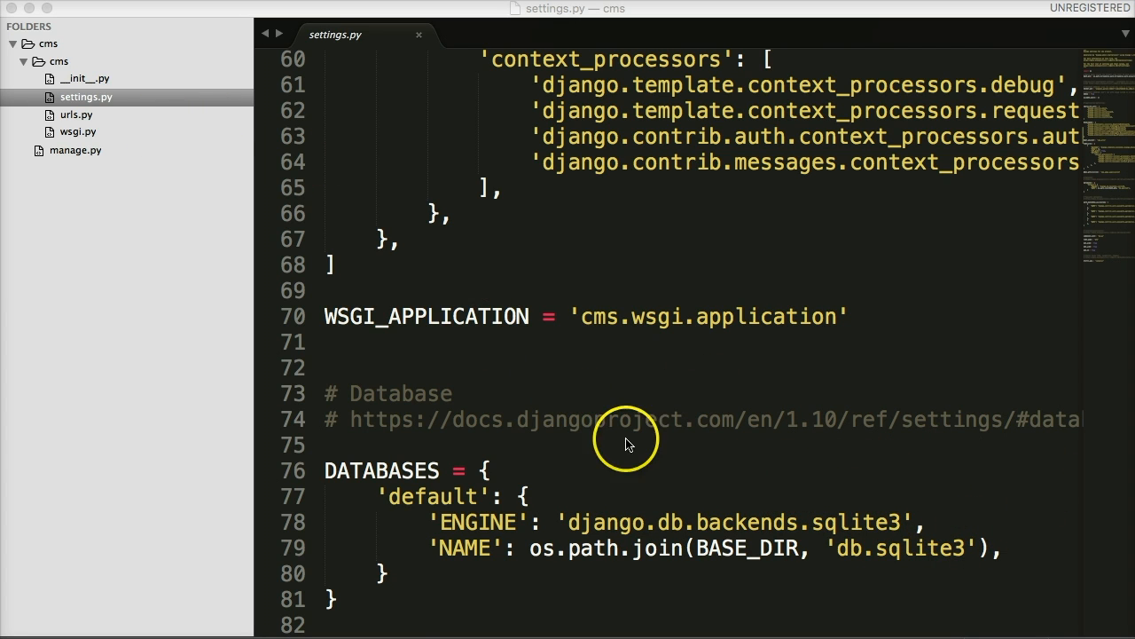
{"action": "mouse_move", "coordinate": [99, 127]}
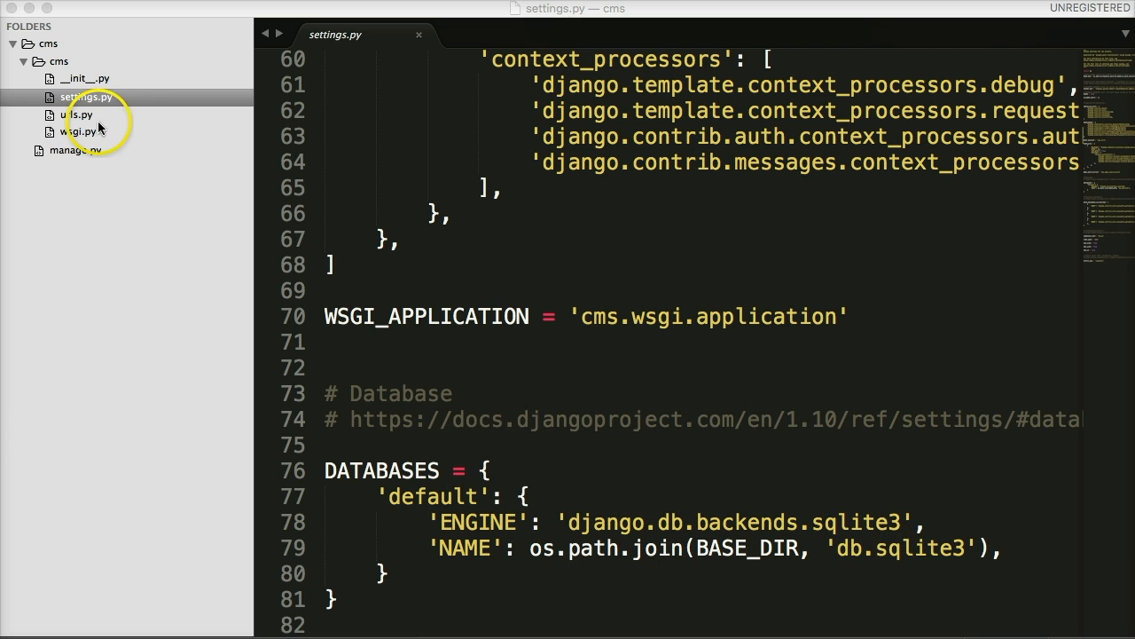
{"action": "mouse_move", "coordinate": [671, 573]}
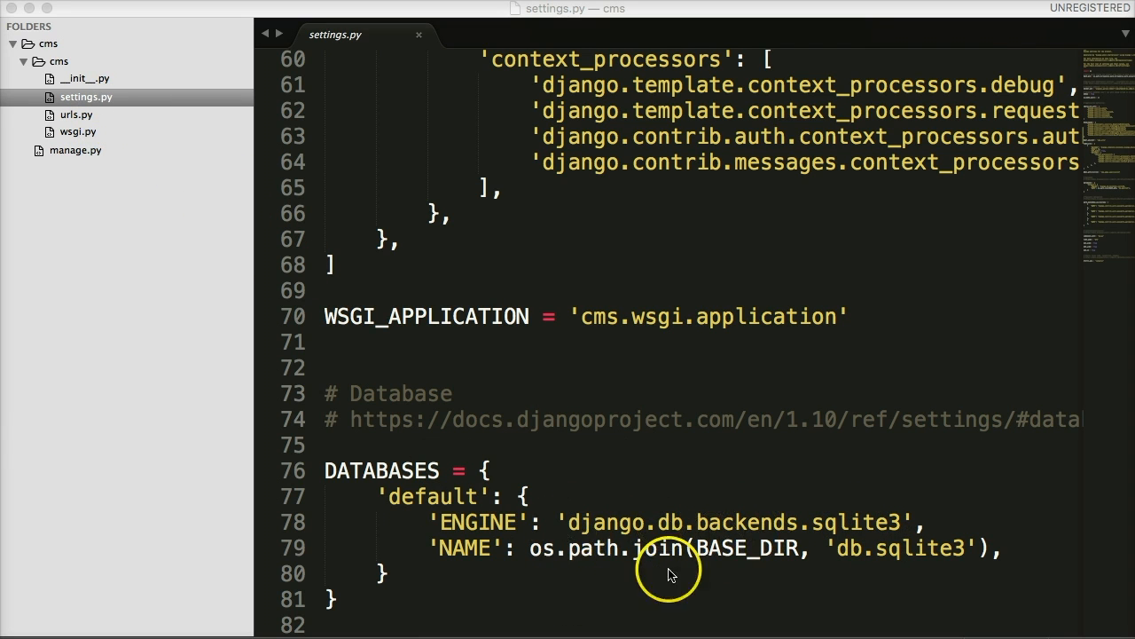
{"action": "mouse_move", "coordinate": [592, 546]}
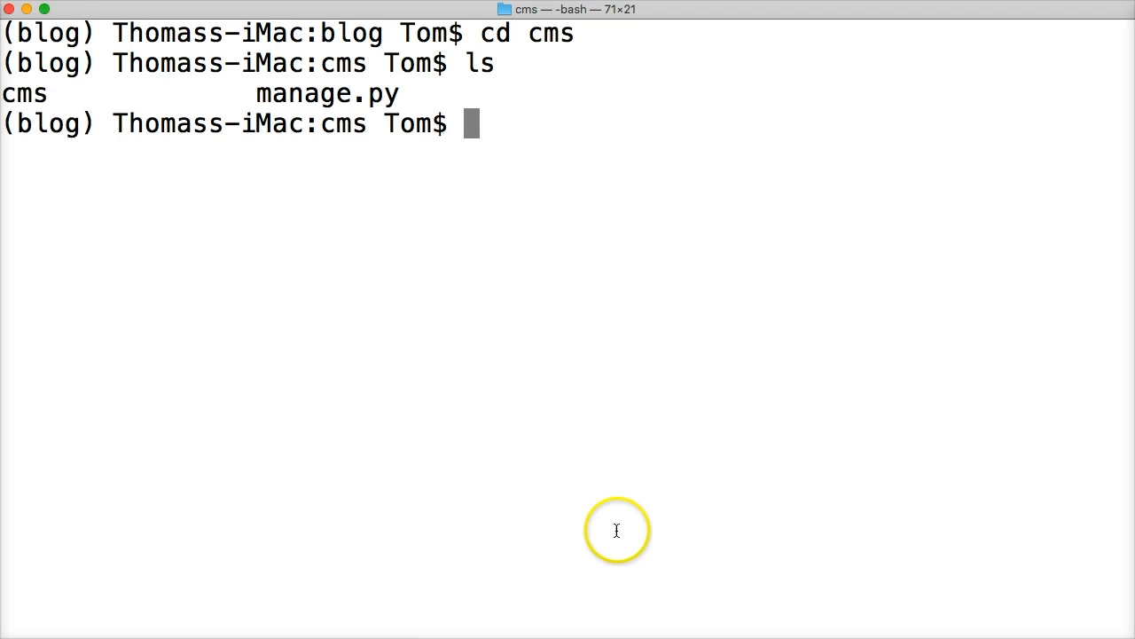
{"action": "mouse_move", "coordinate": [468, 509]}
{"action": "type", "text": "ls"}
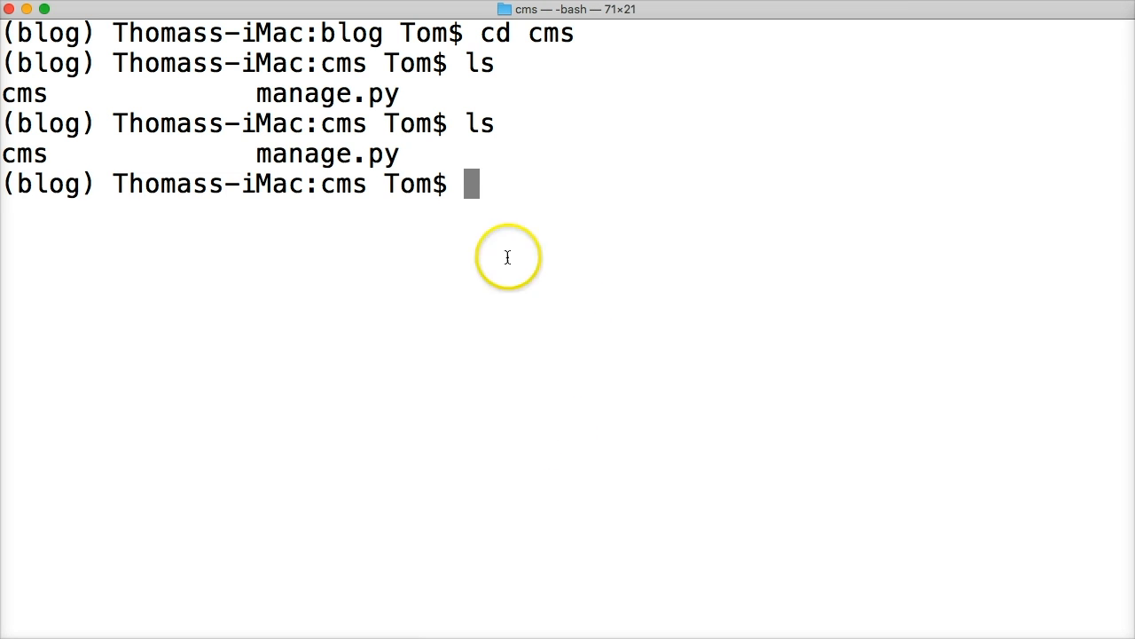
{"action": "mouse_move", "coordinate": [253, 366]}
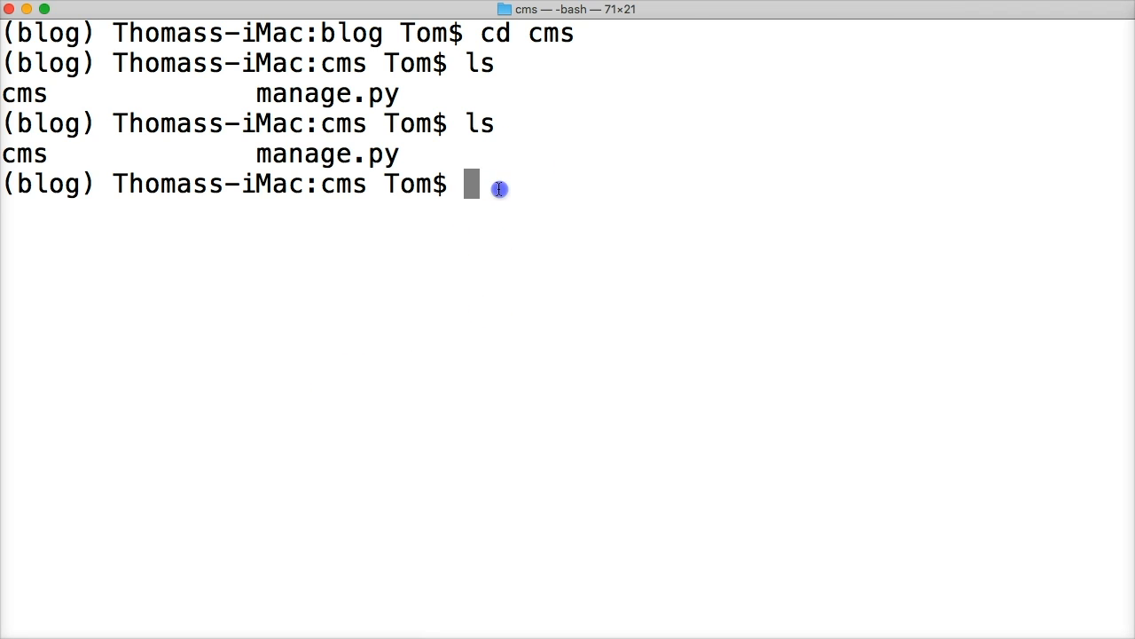
- Enter python3 manage.py migrate at the cms prompt to apply the migrations
{"action": "type", "text": "python"}
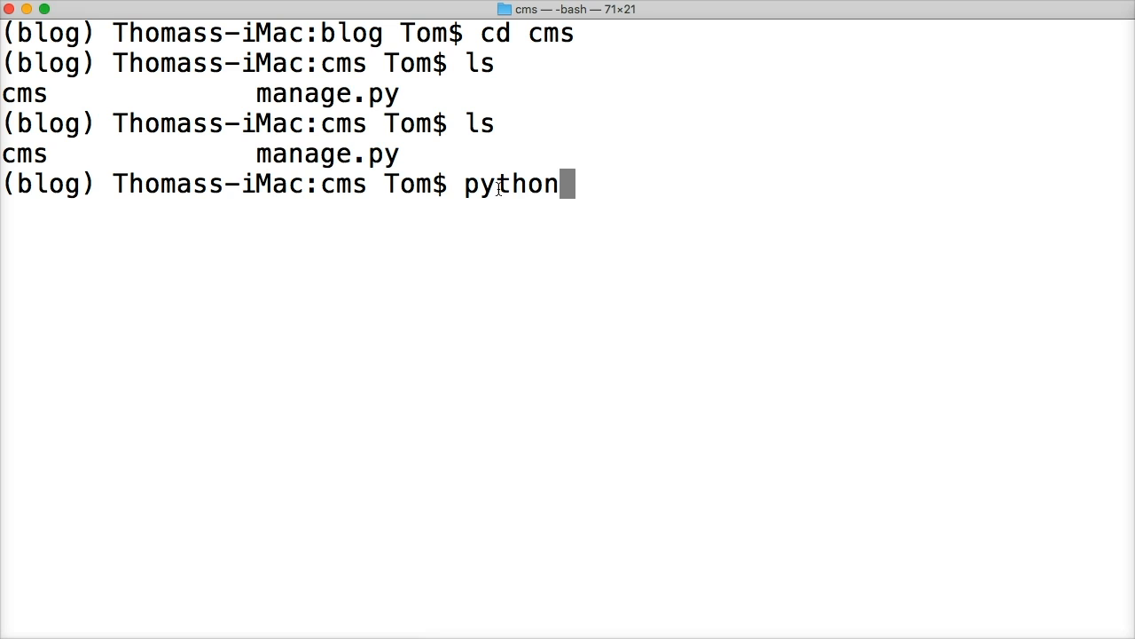
{"action": "type", "text": "3 manag.e"}
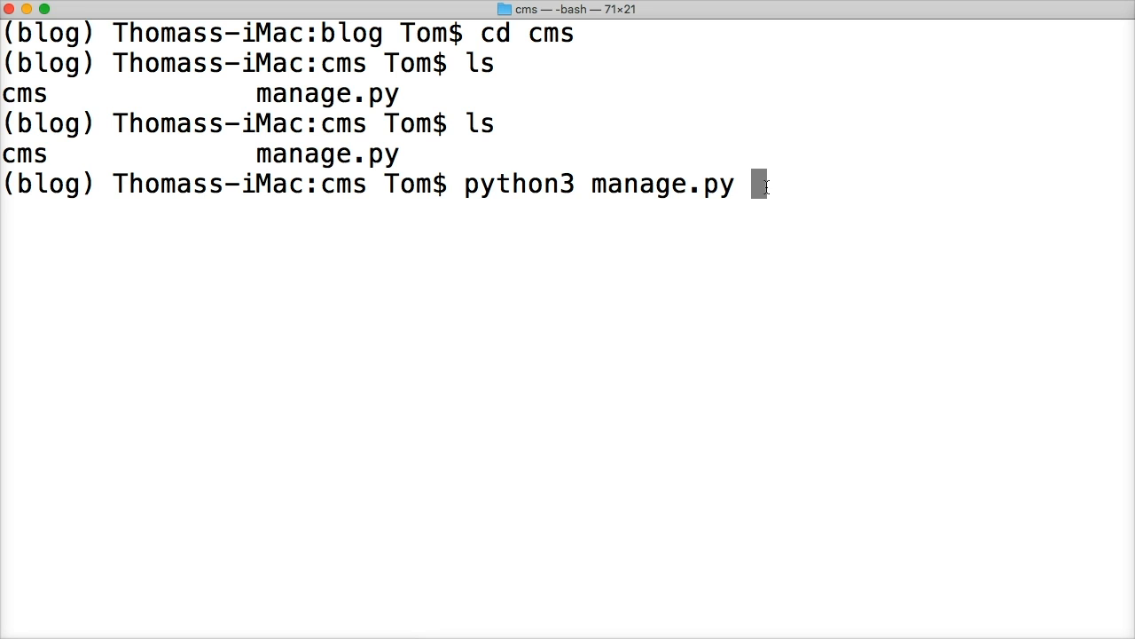
{"action": "type", "text": "migrate"}
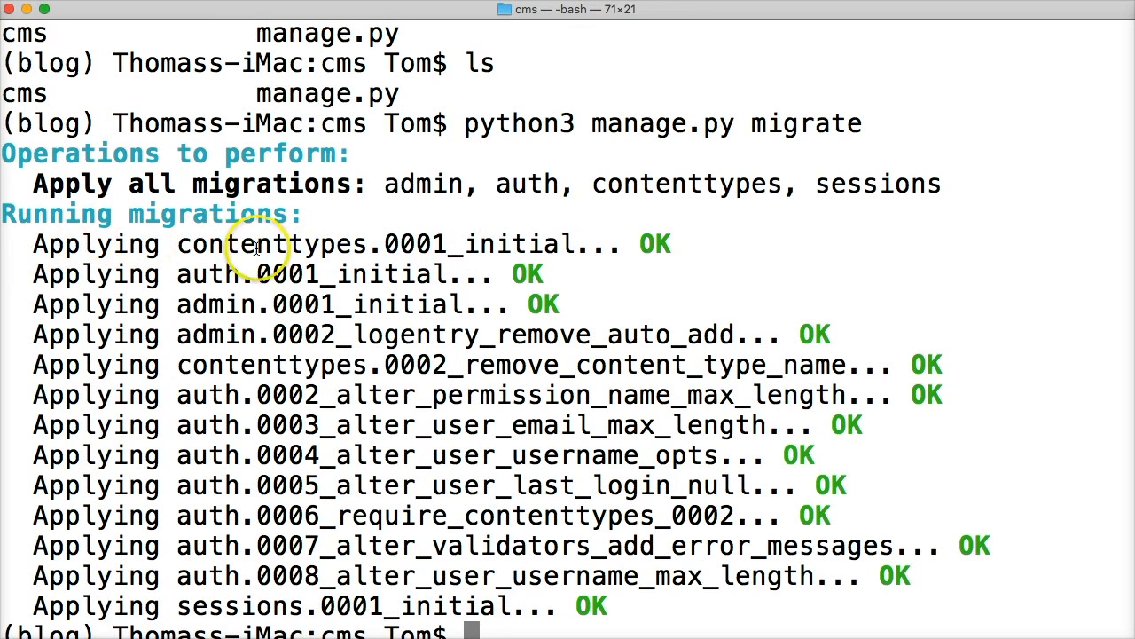
{"action": "mouse_move", "coordinate": [319, 273]}
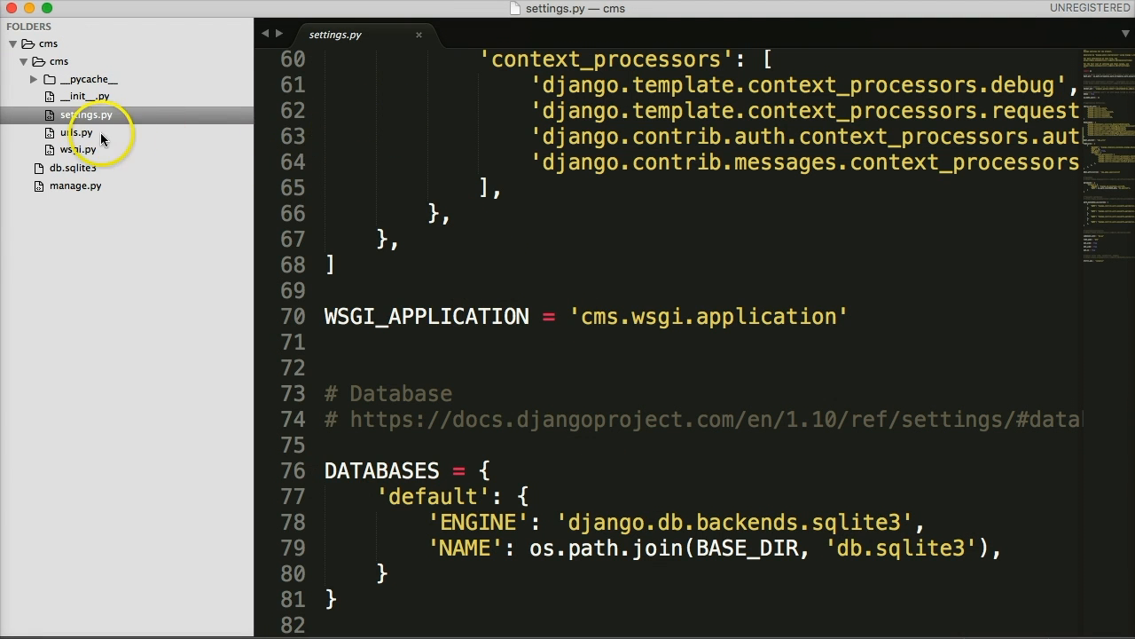
{"action": "mouse_move", "coordinate": [85, 97]}
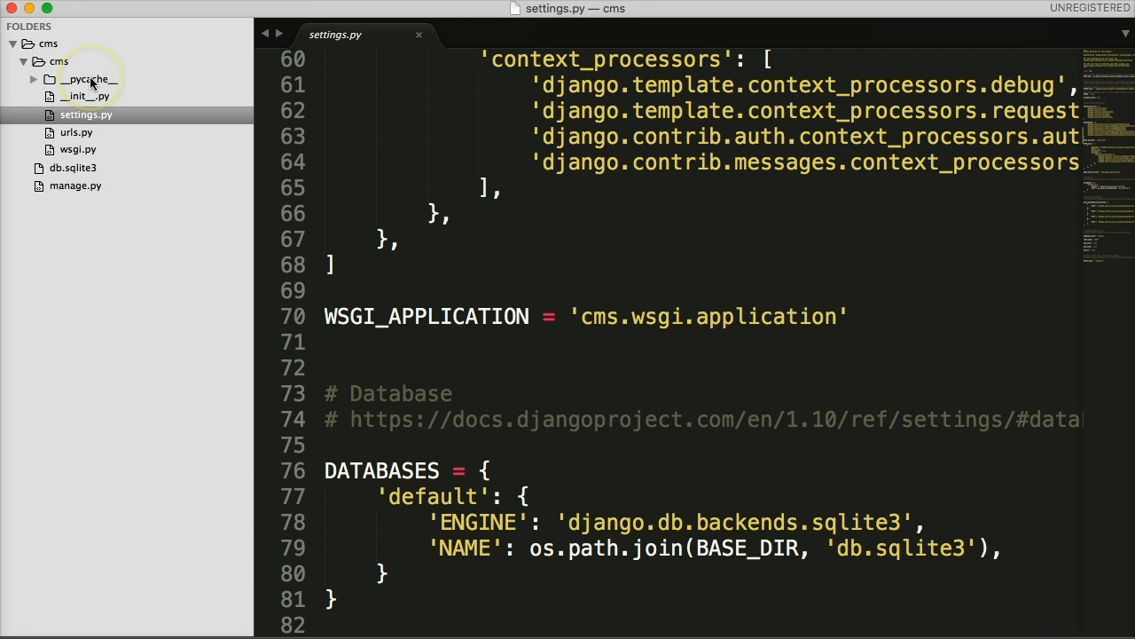
{"action": "mouse_move", "coordinate": [85, 100]}
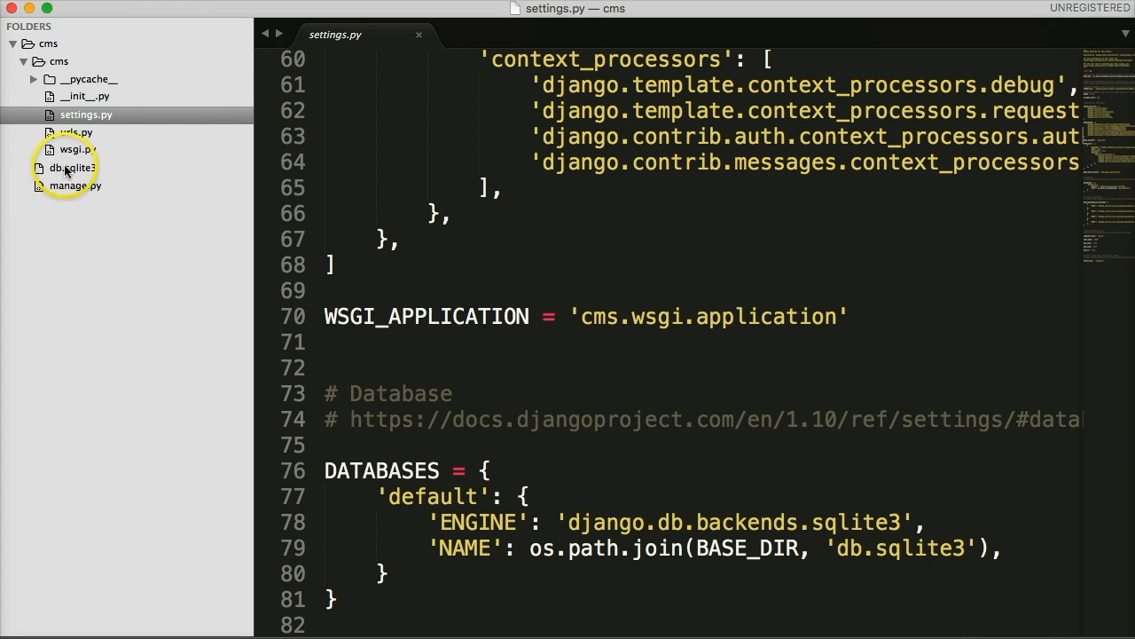
- Open db.sqlite3 from the sidebar as a hex view and scroll through its binary contents
{"action": "left_click", "coordinate": [73, 167]}
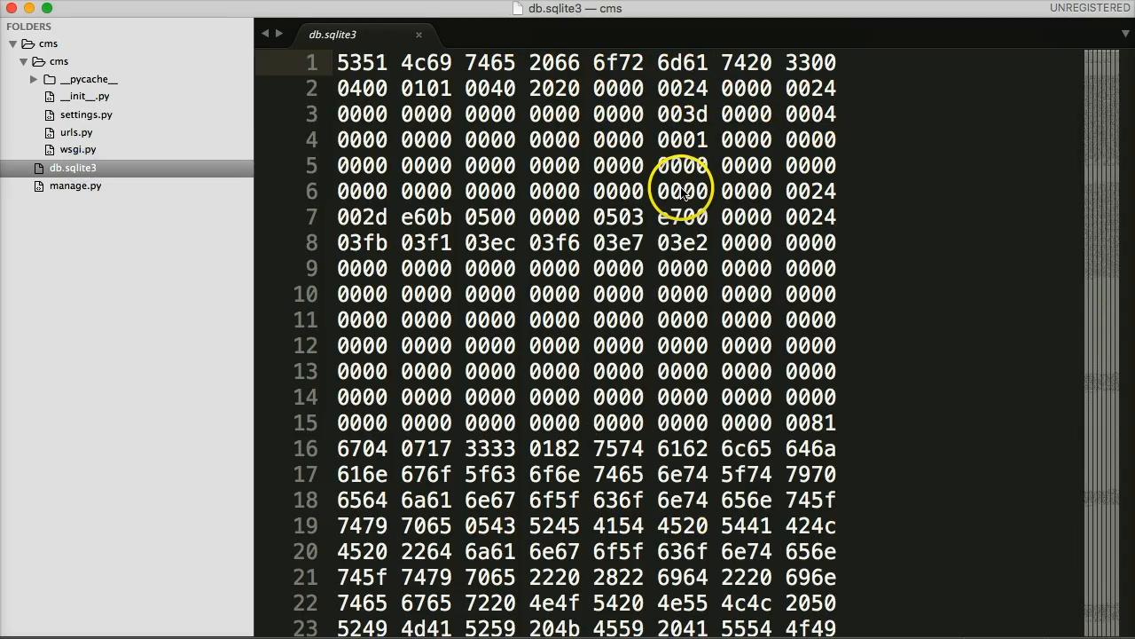
{"action": "scroll", "scroll_direction": "down", "scroll_amount": 3}
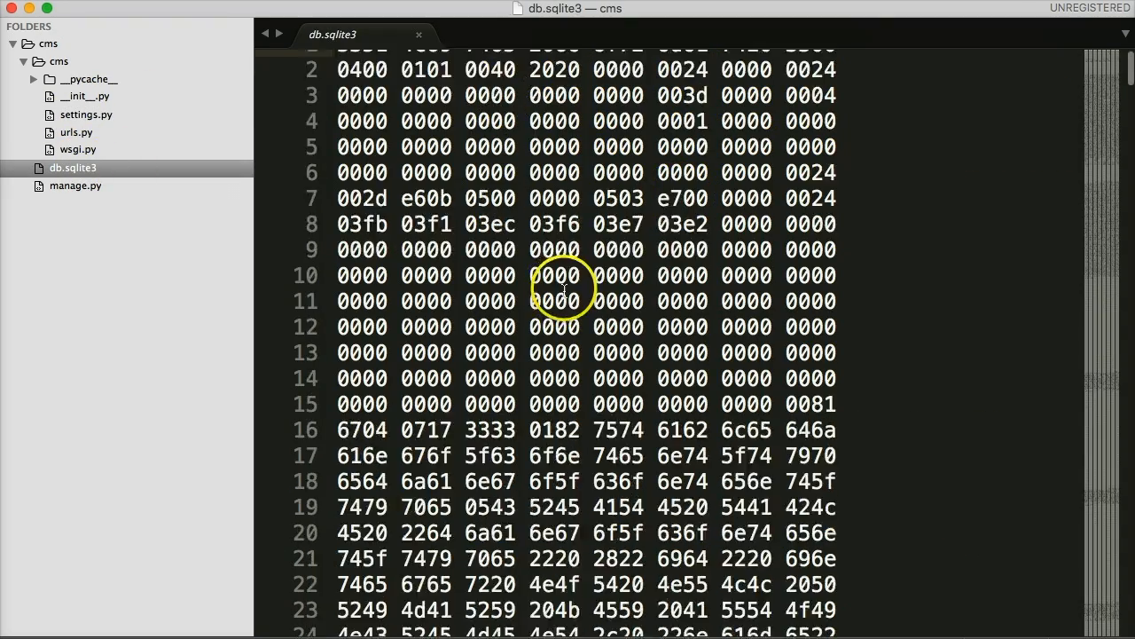
{"action": "scroll", "scroll_direction": "down", "scroll_amount": 3}
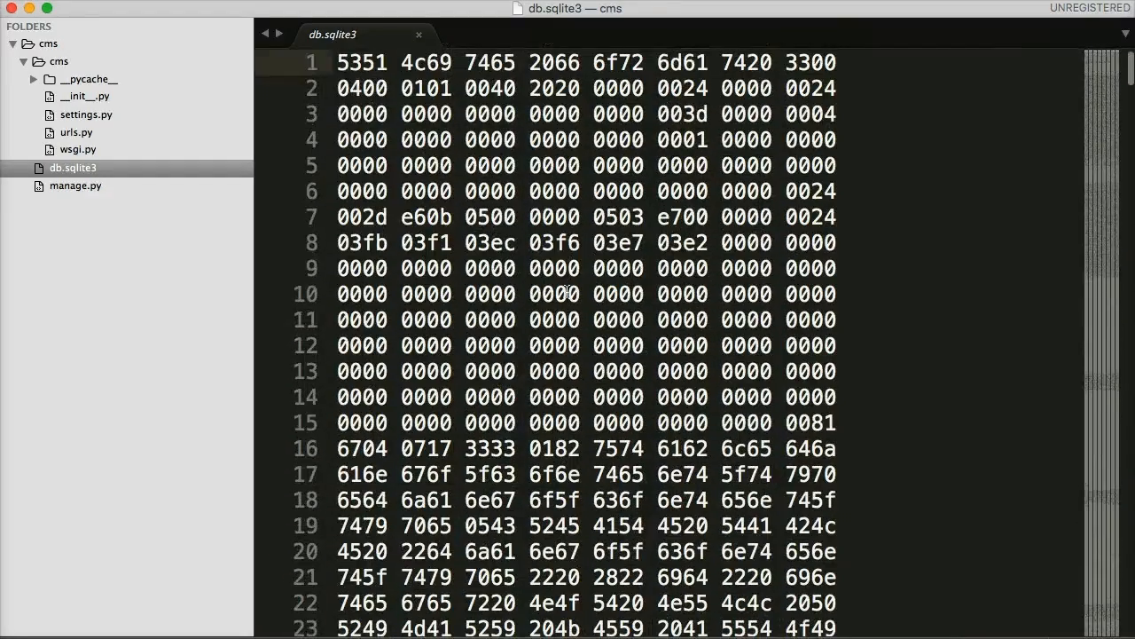
{"action": "mouse_move", "coordinate": [483, 298]}
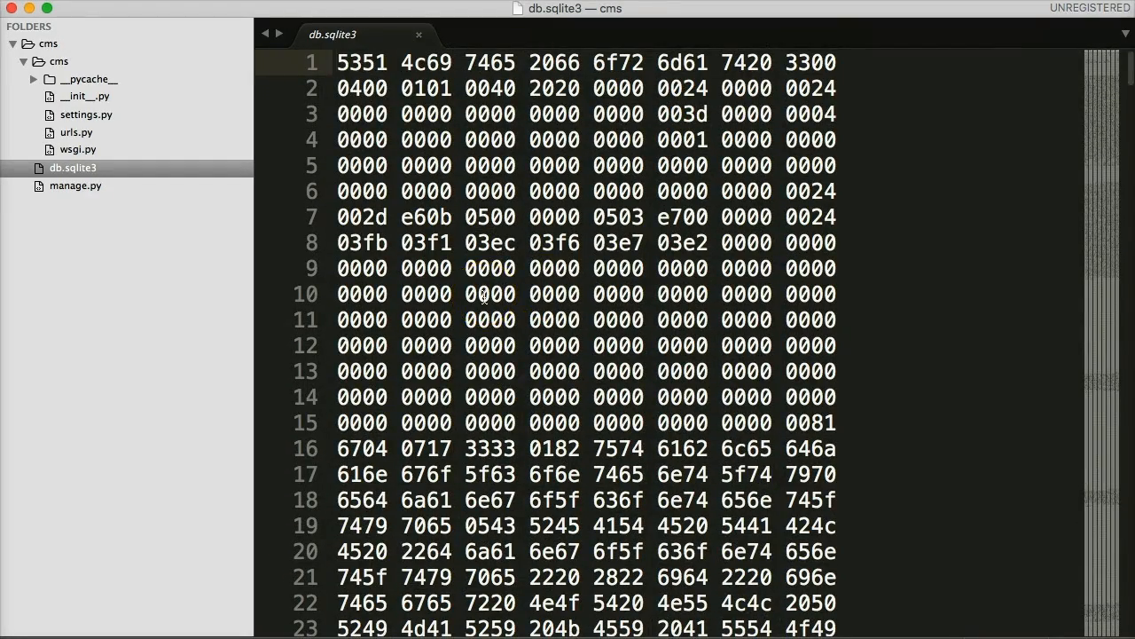